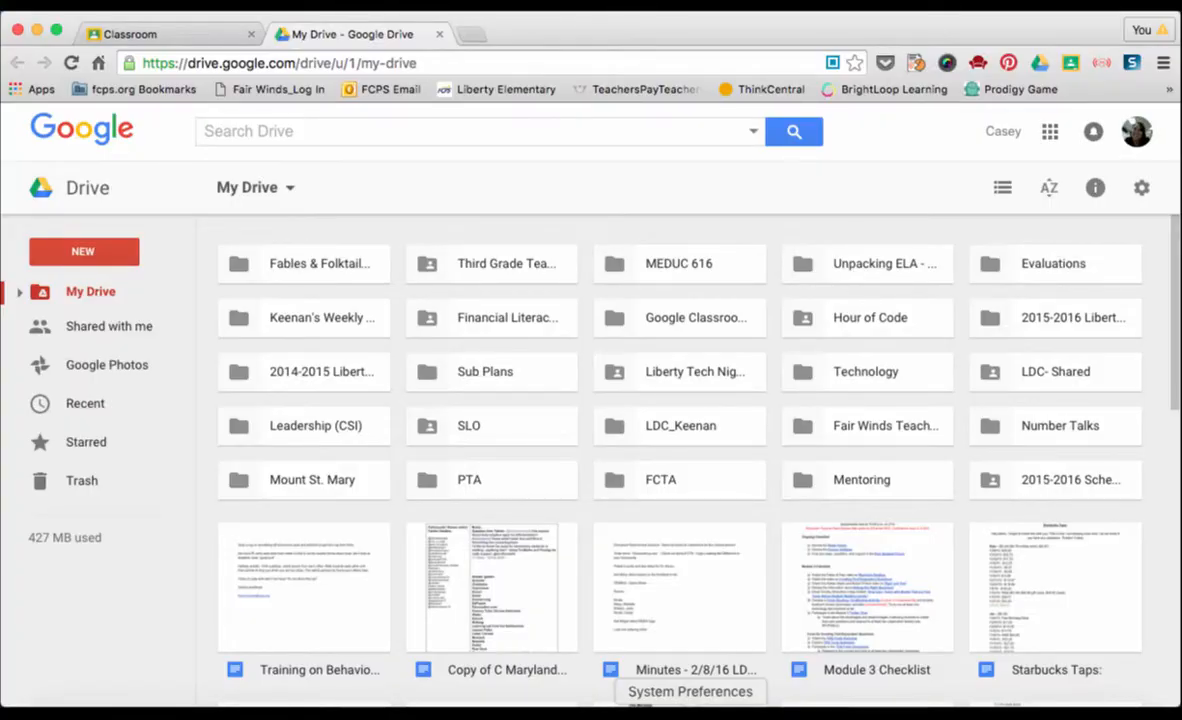
- Open the Google Classroom folder and the Google Classroom discussion spreadsheet inside it
left_click(696, 316)
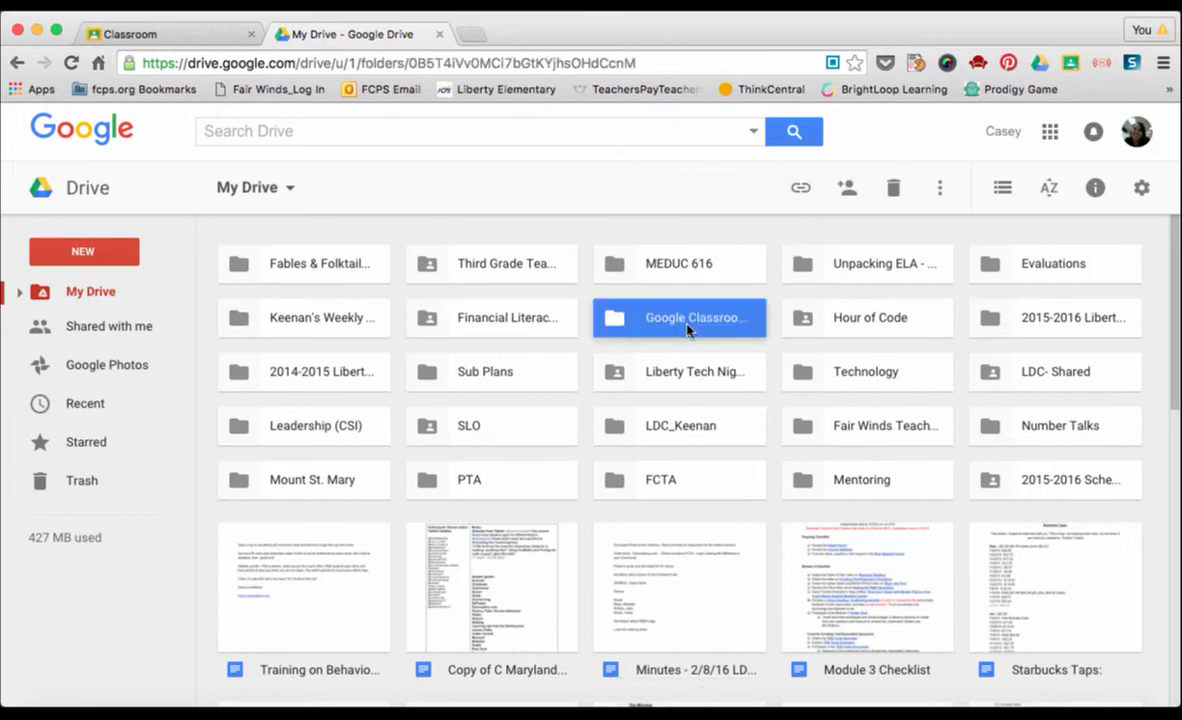
double_click(680, 316)
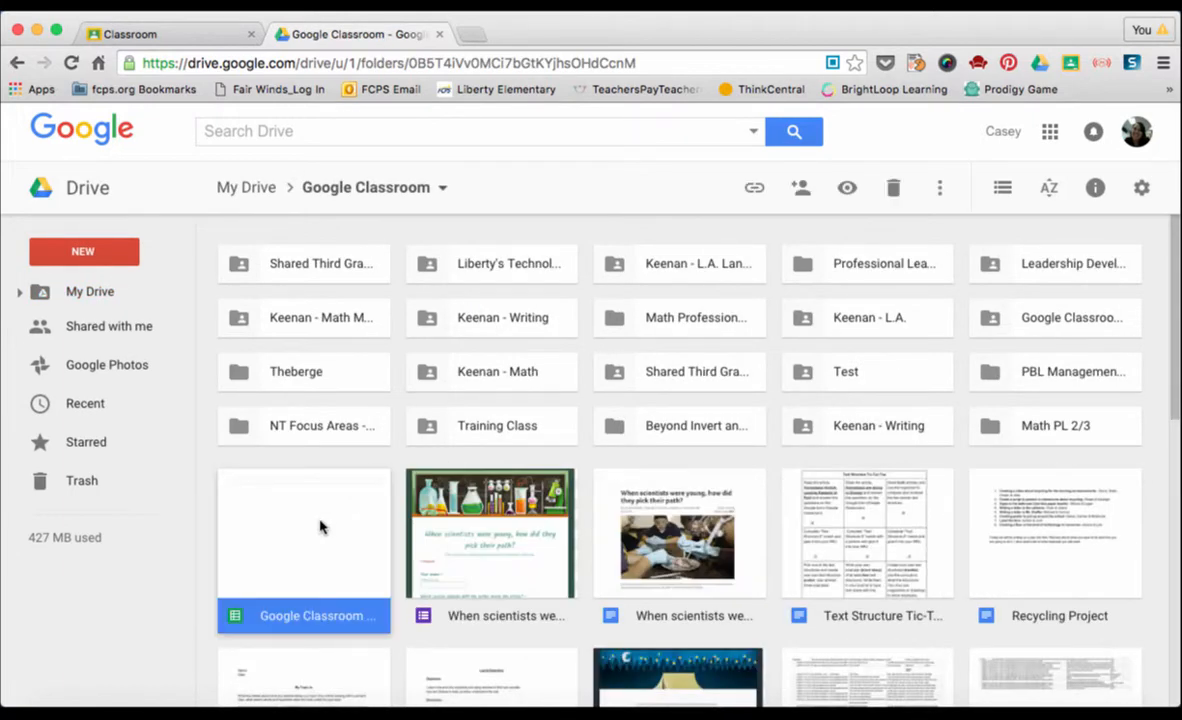
double_click(316, 532)
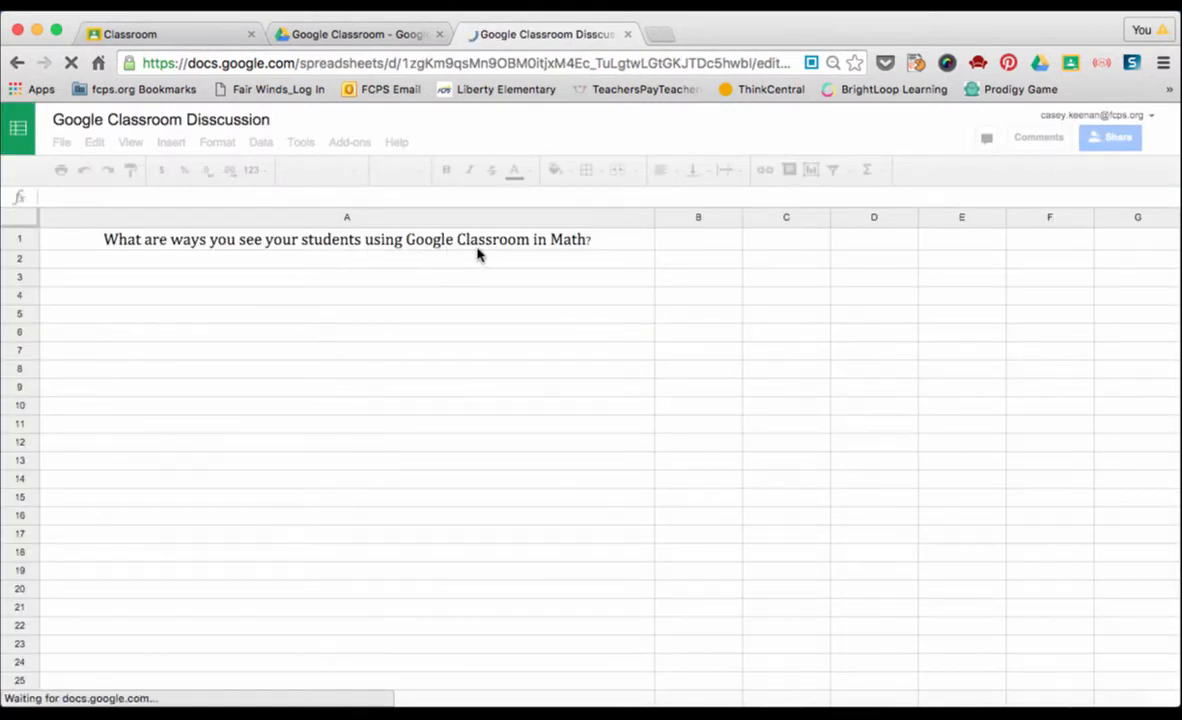
- Review the A1 question, then the L.A., Science/Writing and Social Studies sheets' questions
left_click(348, 240)
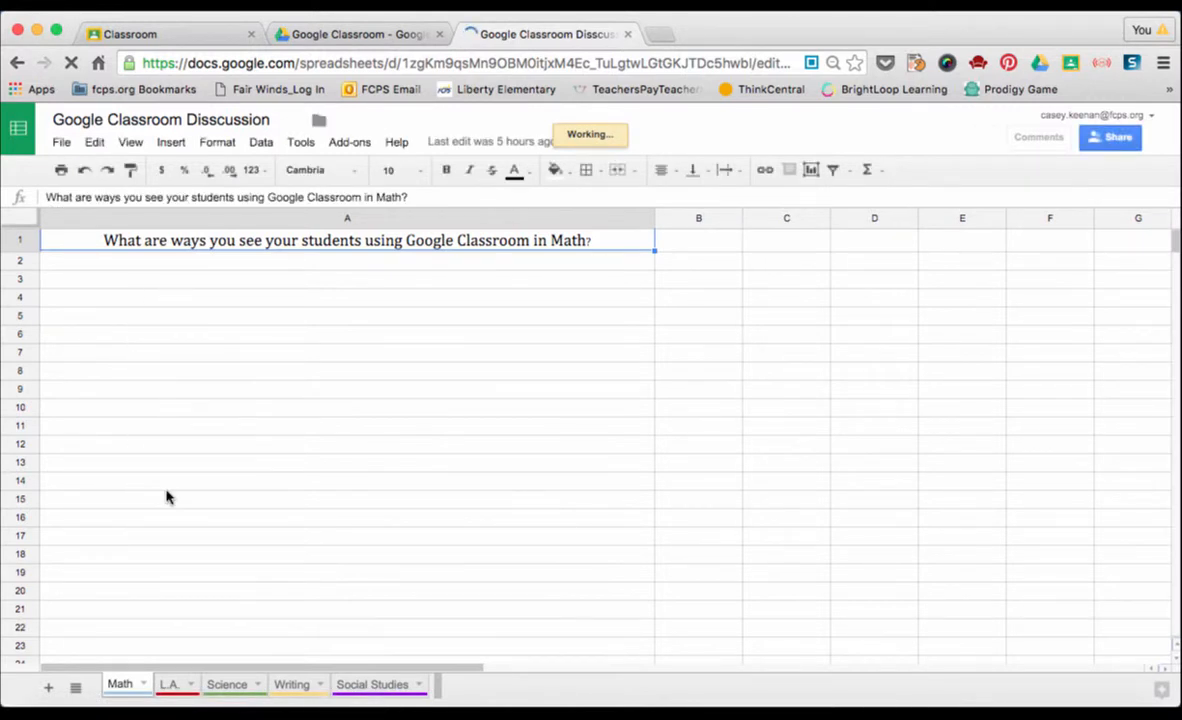
left_click(348, 296)
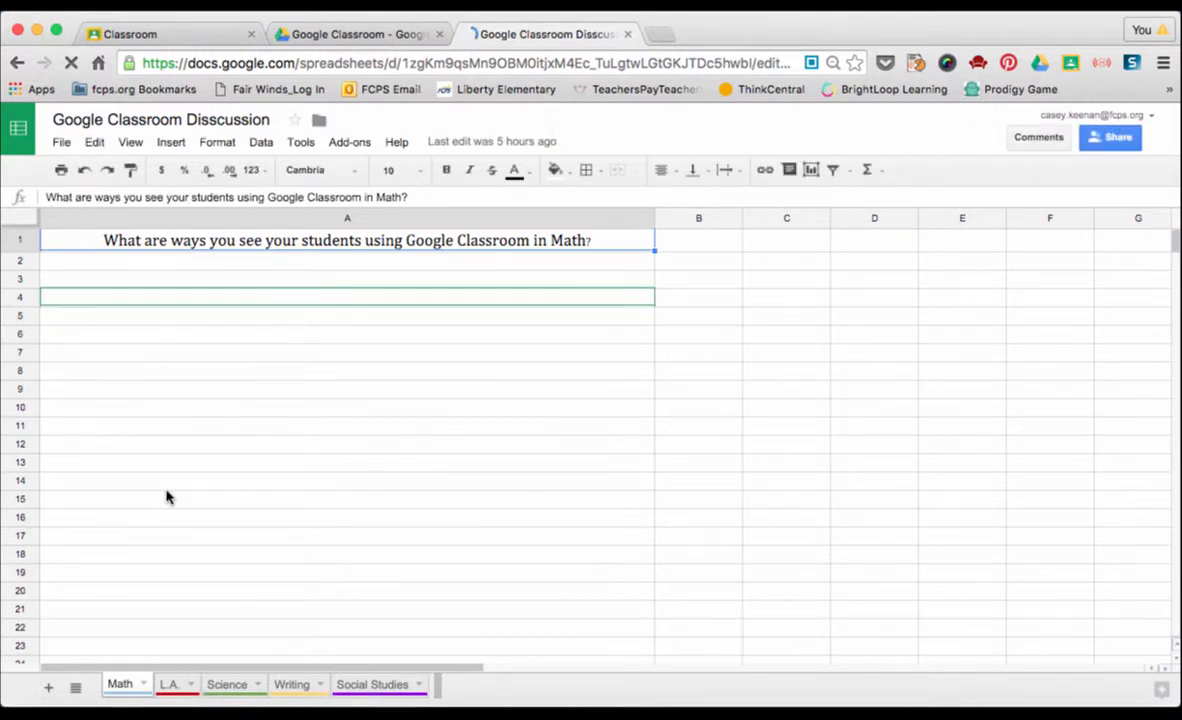
mouse_move(1110, 136)
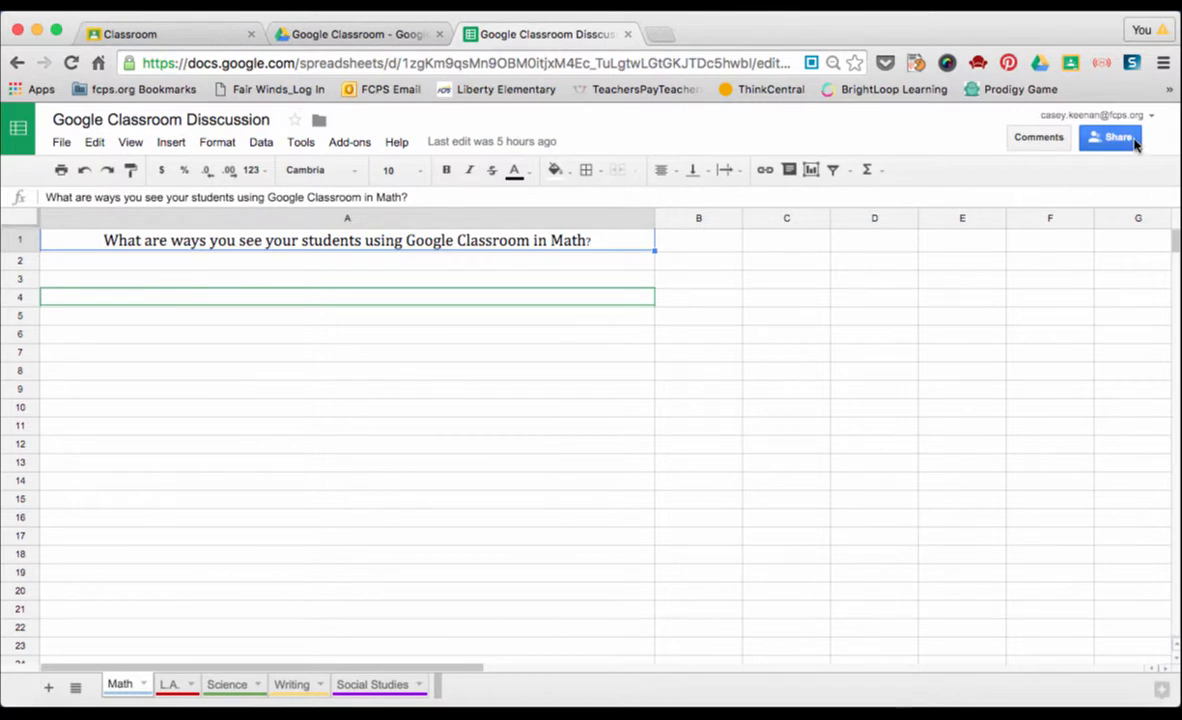
mouse_move(460, 388)
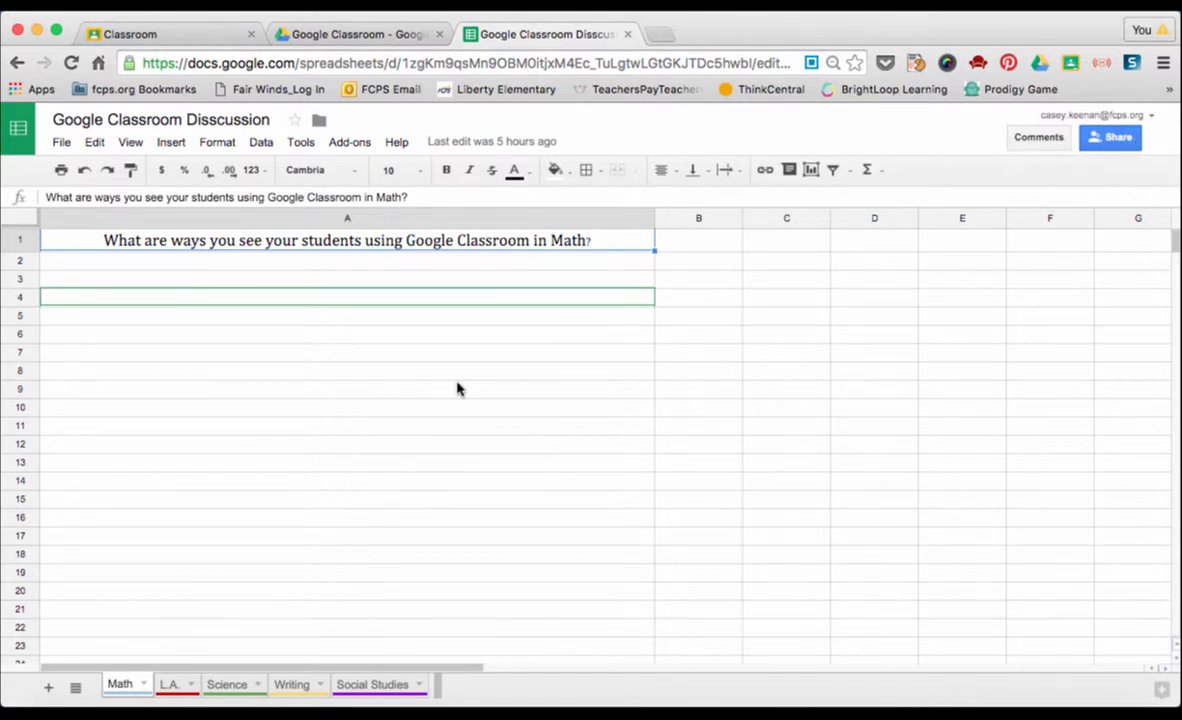
mouse_move(308, 552)
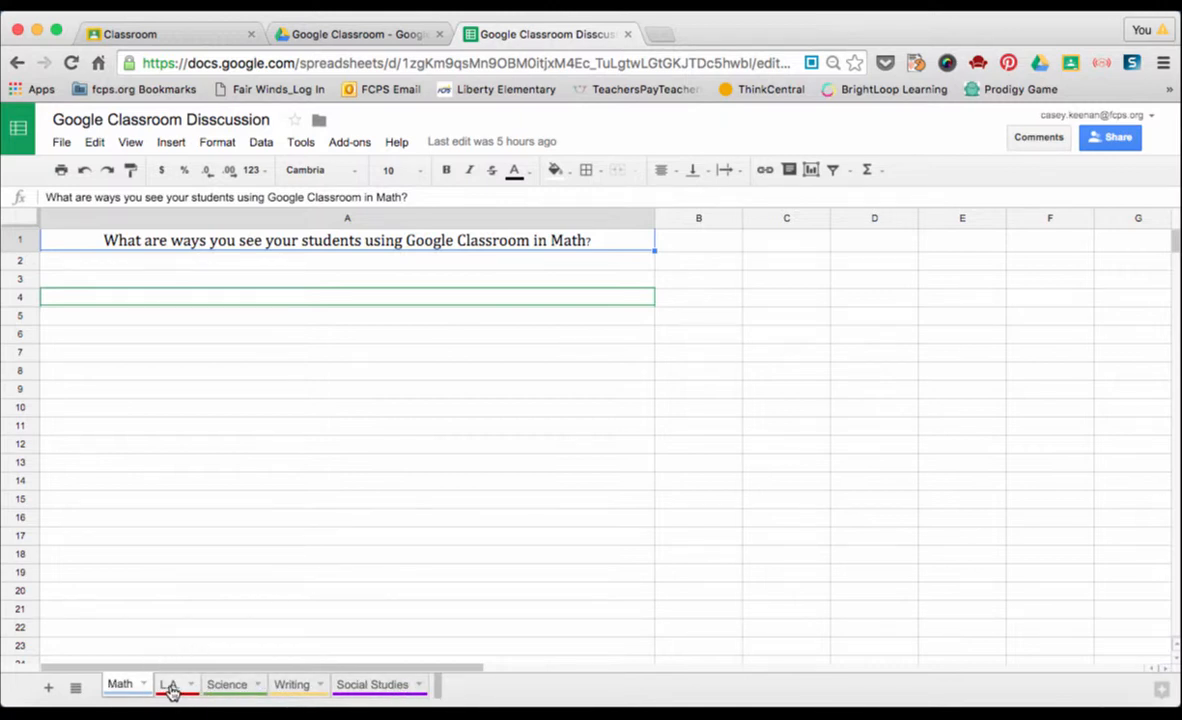
left_click(168, 684)
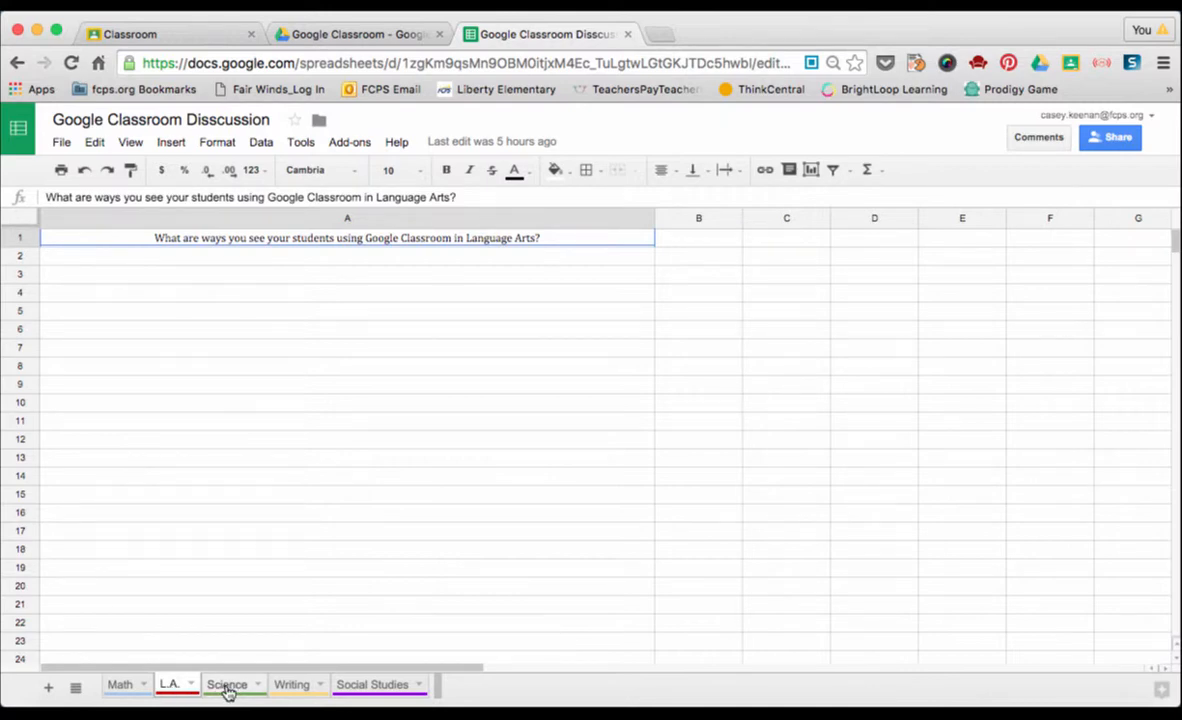
left_click(292, 684)
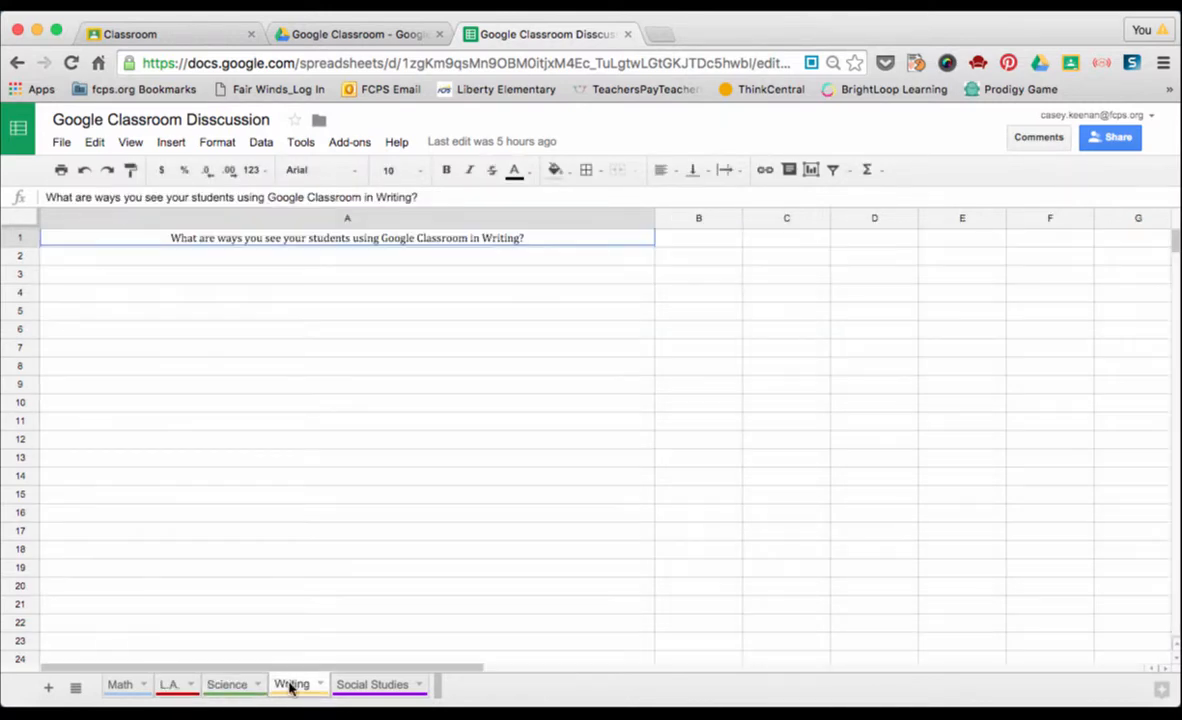
left_click(372, 684)
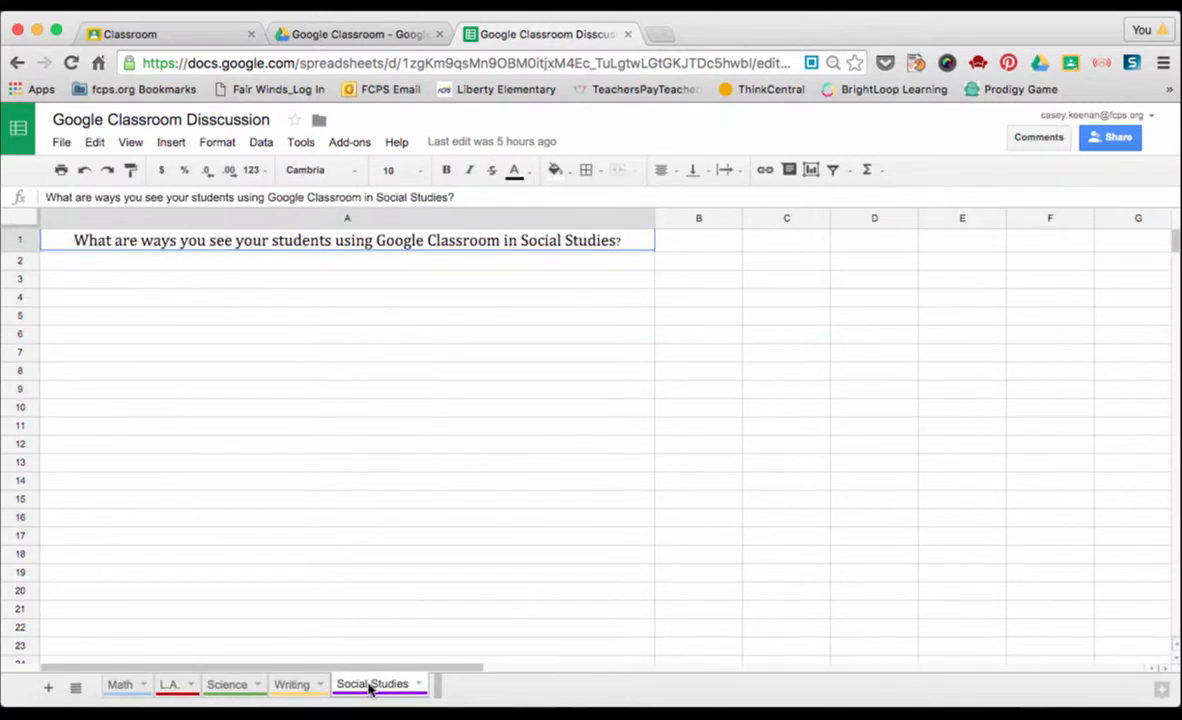
mouse_move(260, 300)
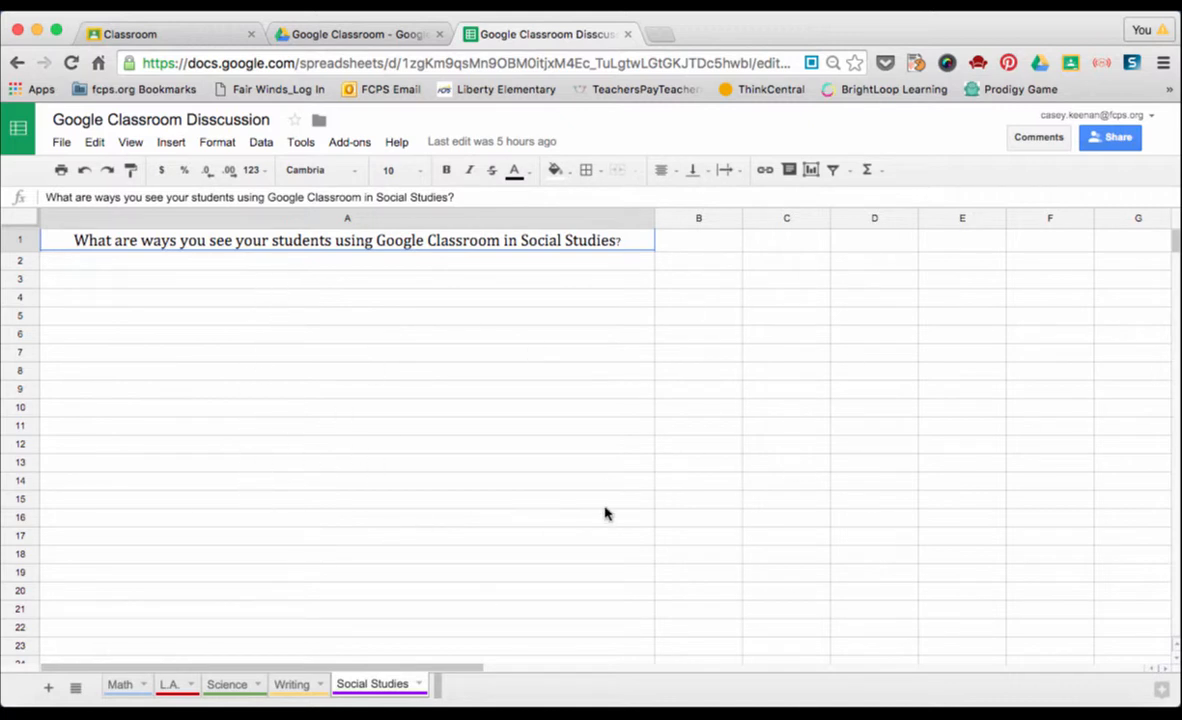
mouse_move(520, 348)
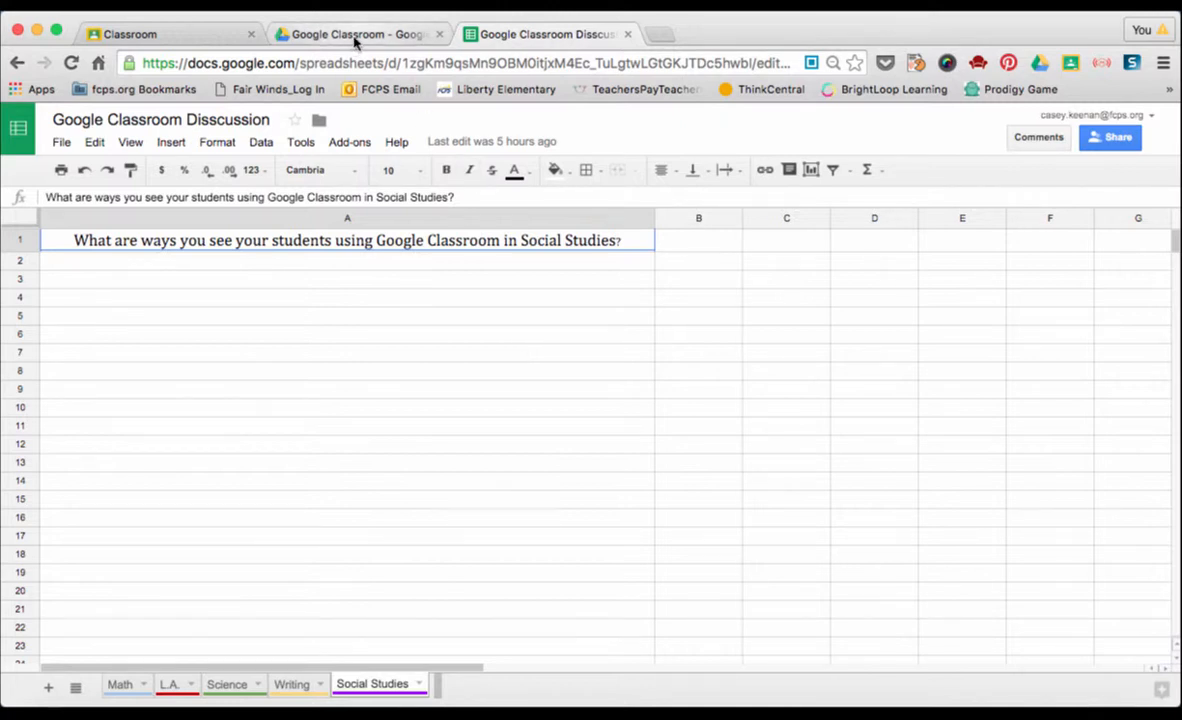
- Create a new Google Sheets spreadsheet from the Google Classroom folder in Drive
left_click(356, 34)
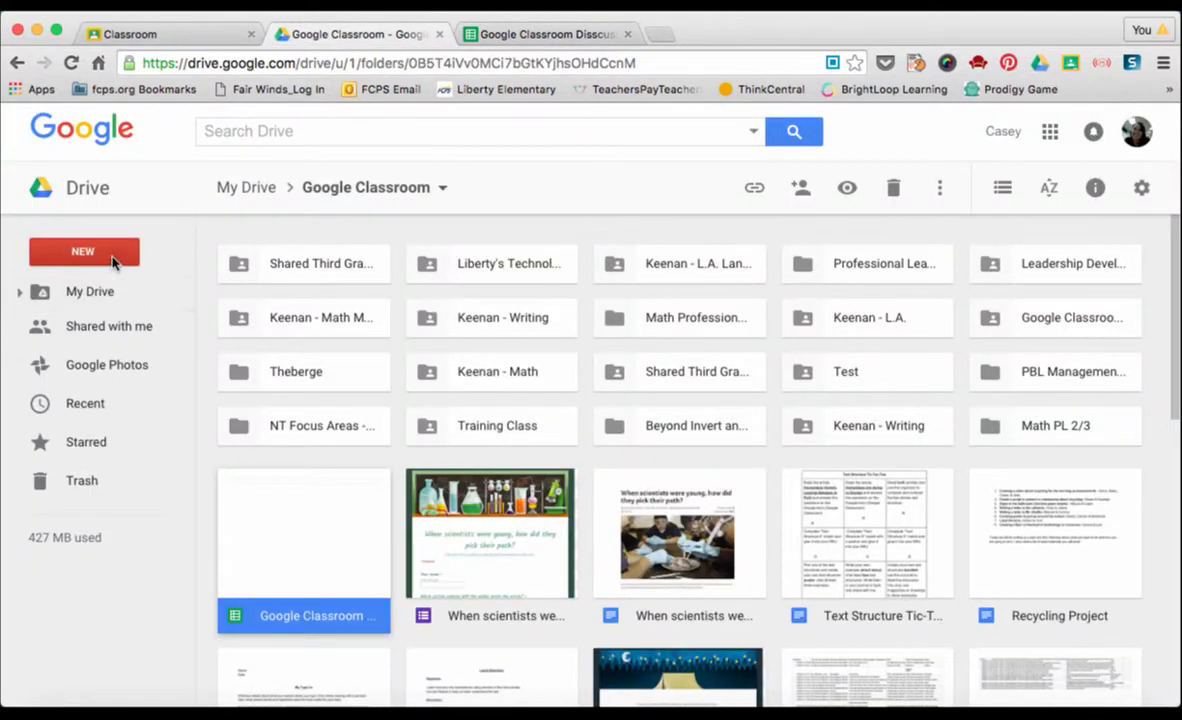
left_click(84, 252)
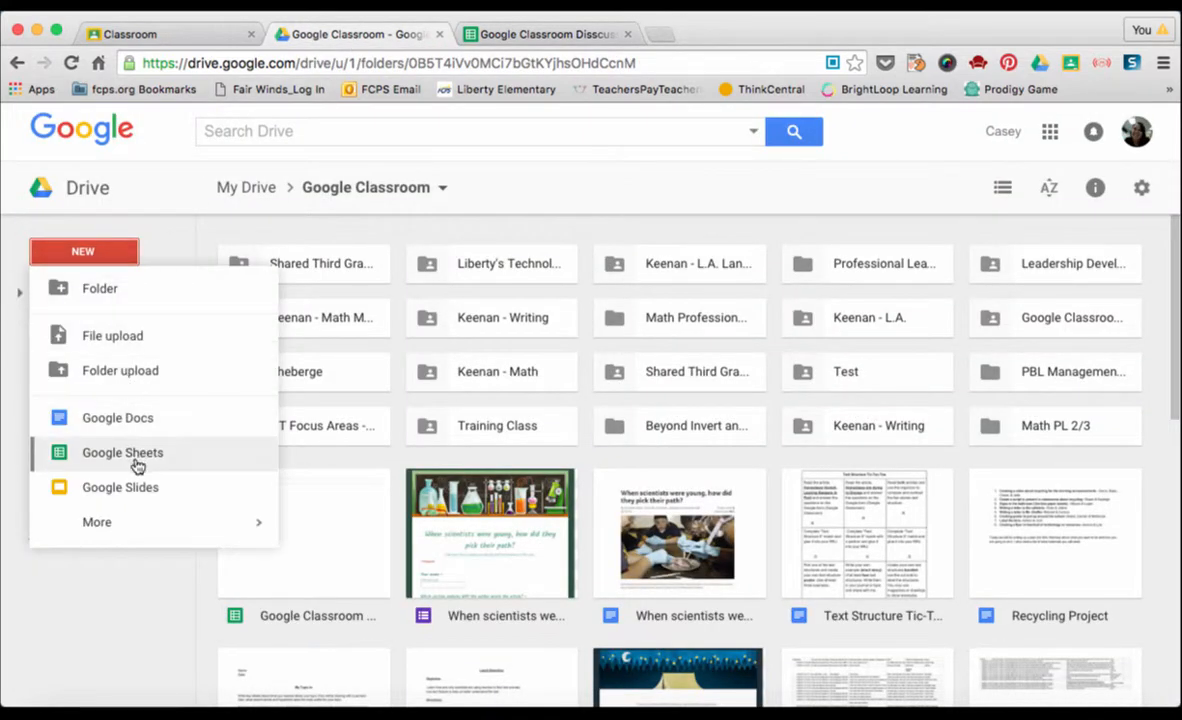
left_click(122, 452)
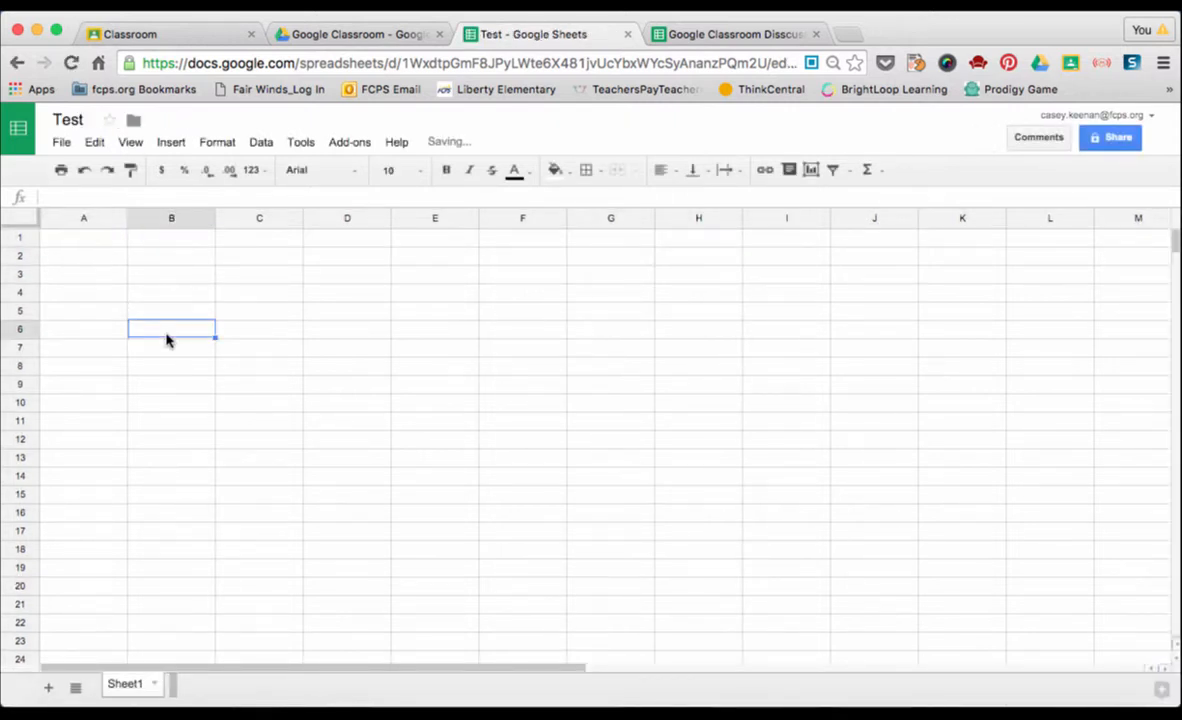
mouse_move(248, 360)
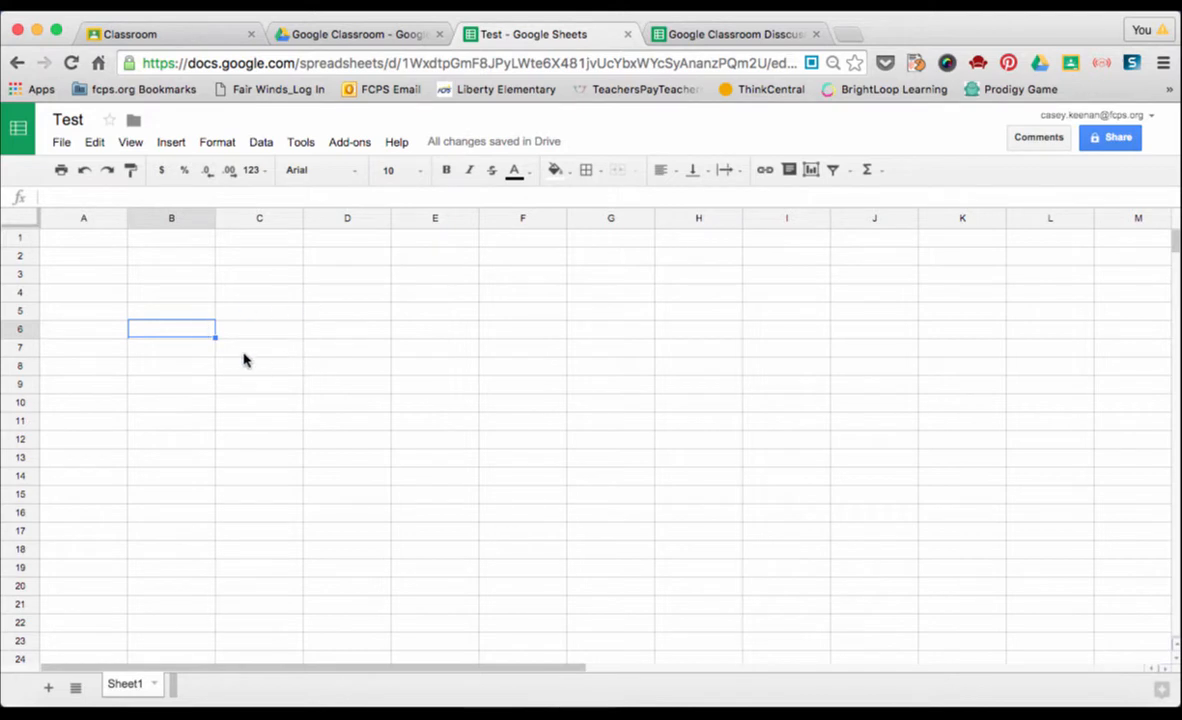
mouse_move(130, 272)
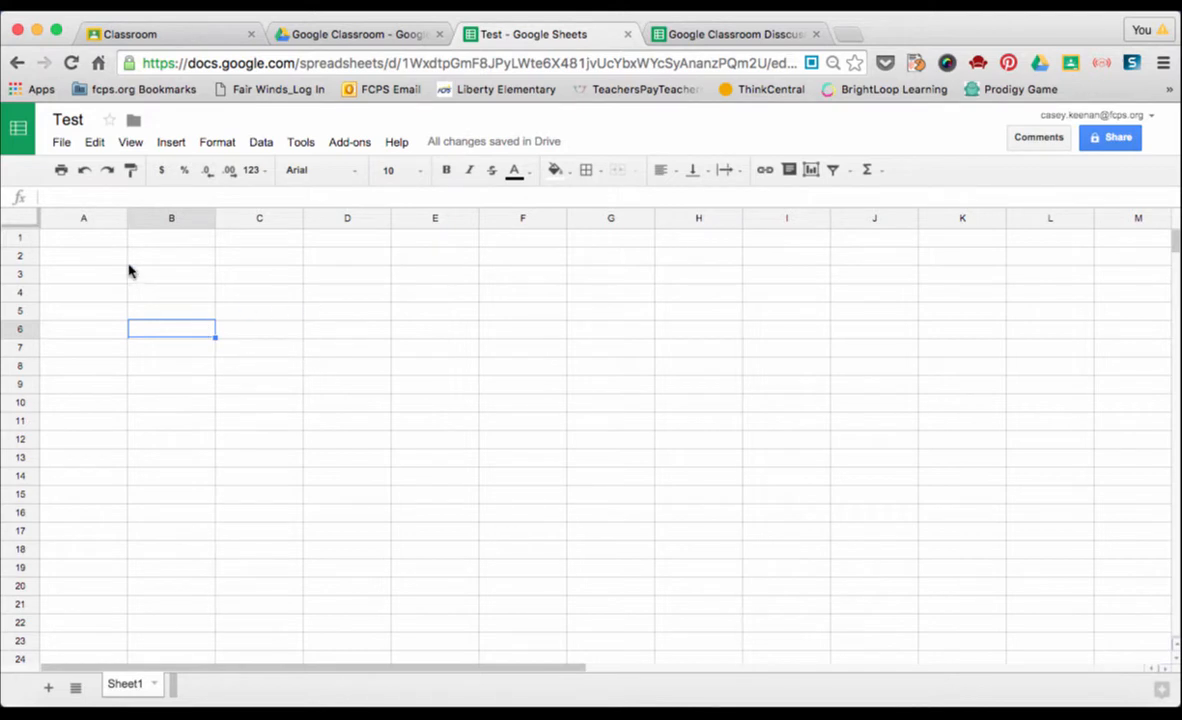
- Widen column A and enter 'What is the theme of the story?' in cell A1
left_click(82, 236)
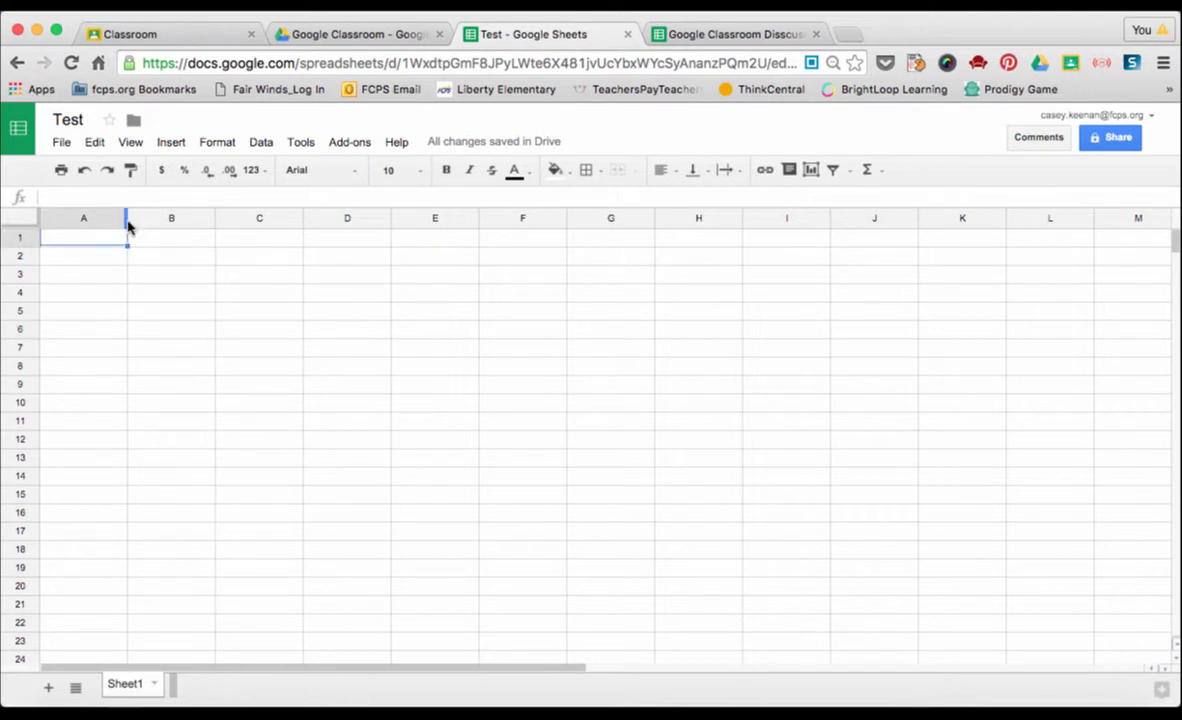
left_click(260, 236)
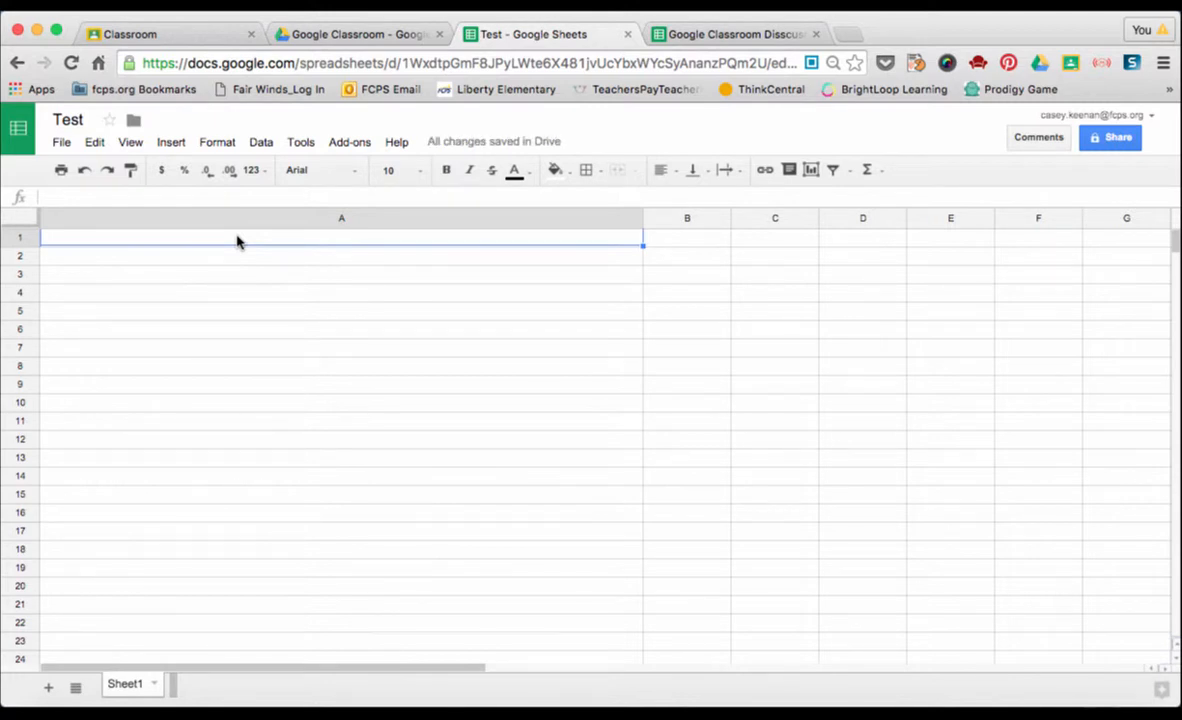
type("What is")
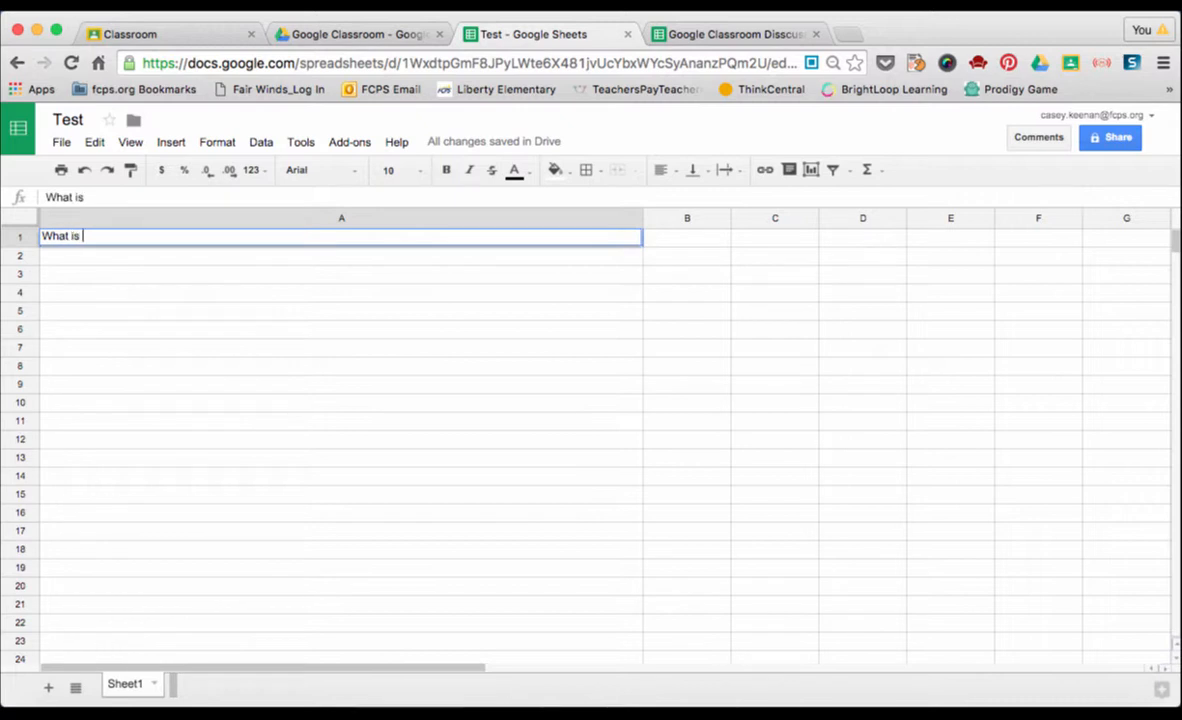
type("the theme of the sto")
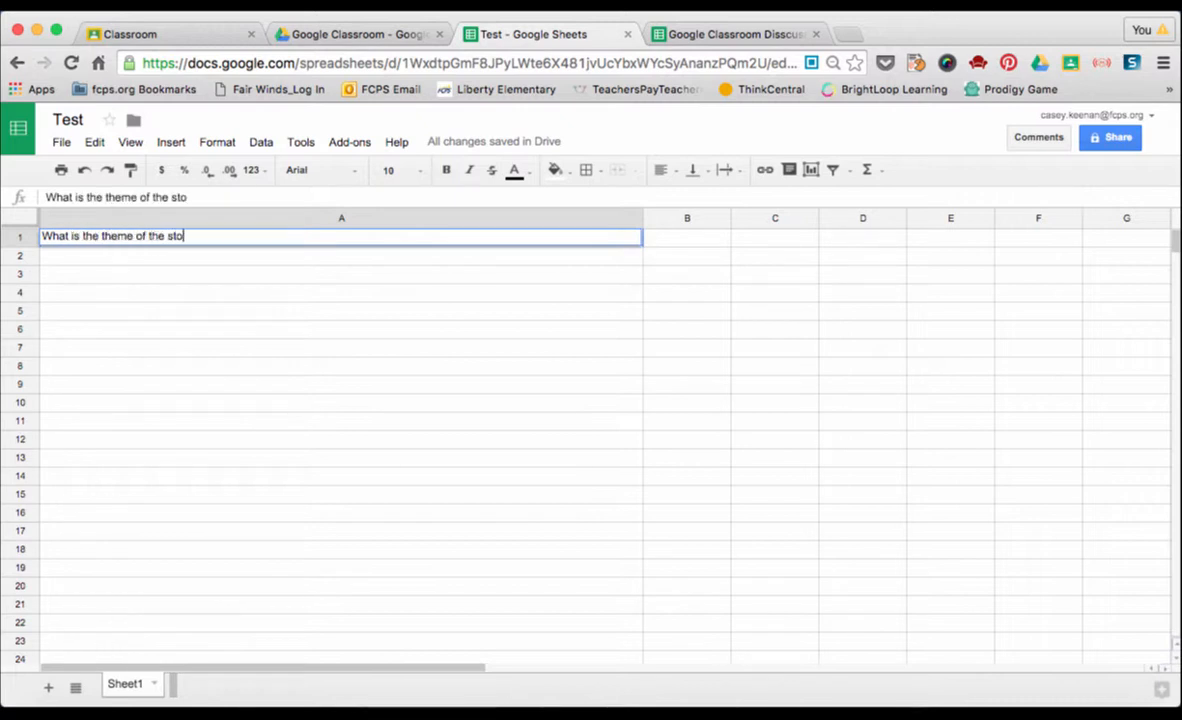
type("ry?")
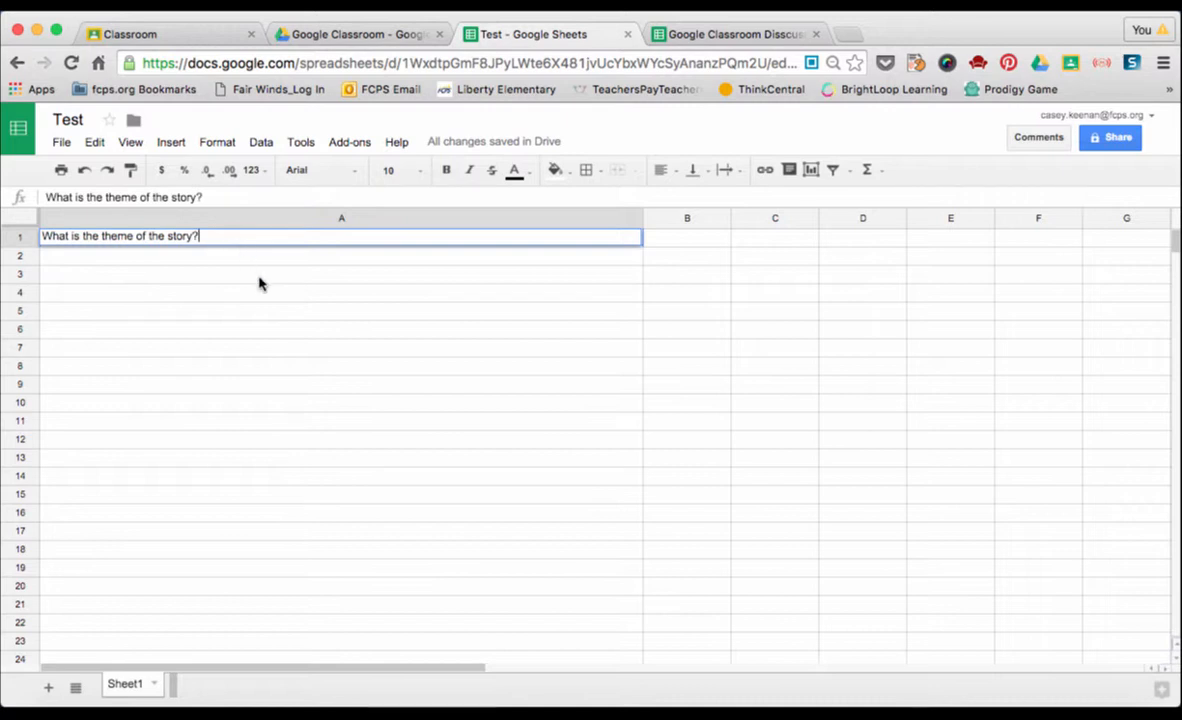
mouse_move(222, 564)
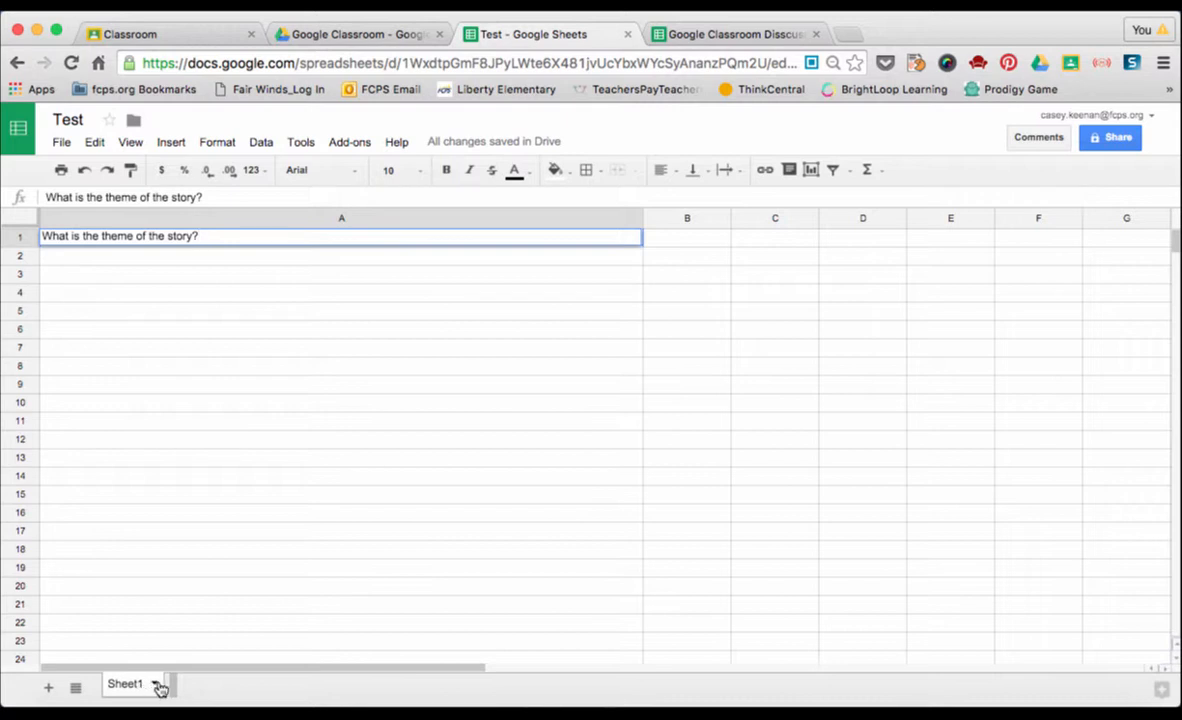
- Rename Sheet1 to 'Theme' from its tab menu
left_click(158, 684)
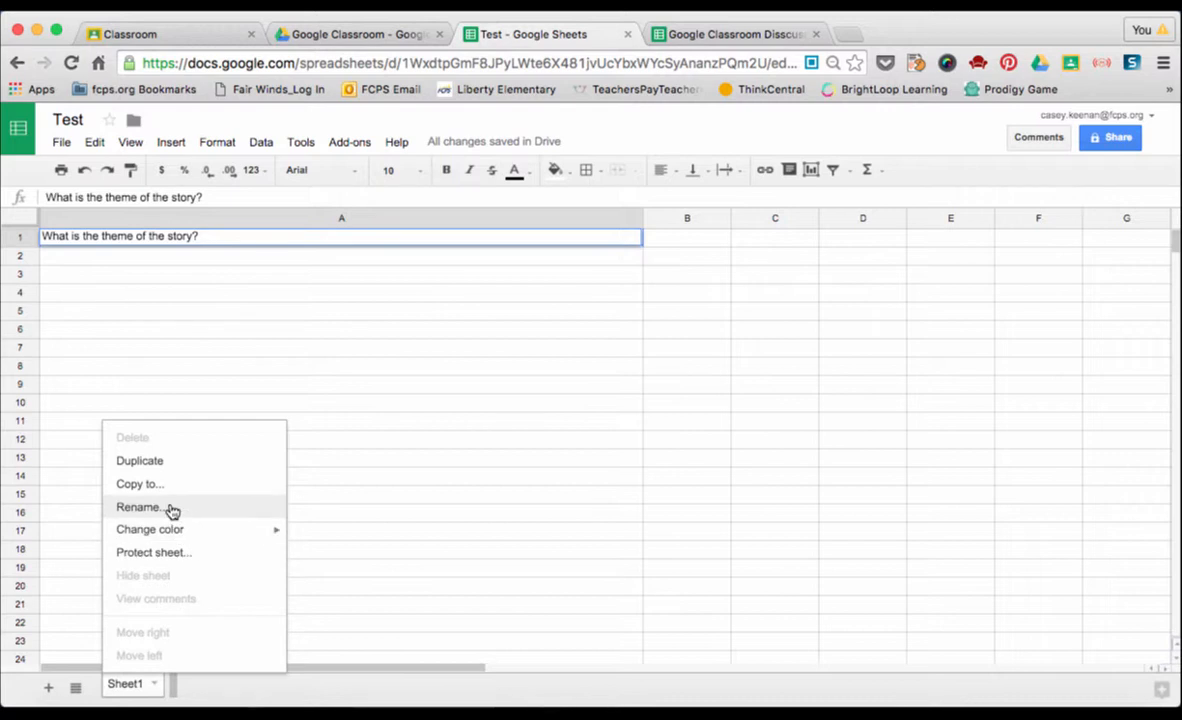
left_click(138, 508)
type("Them")
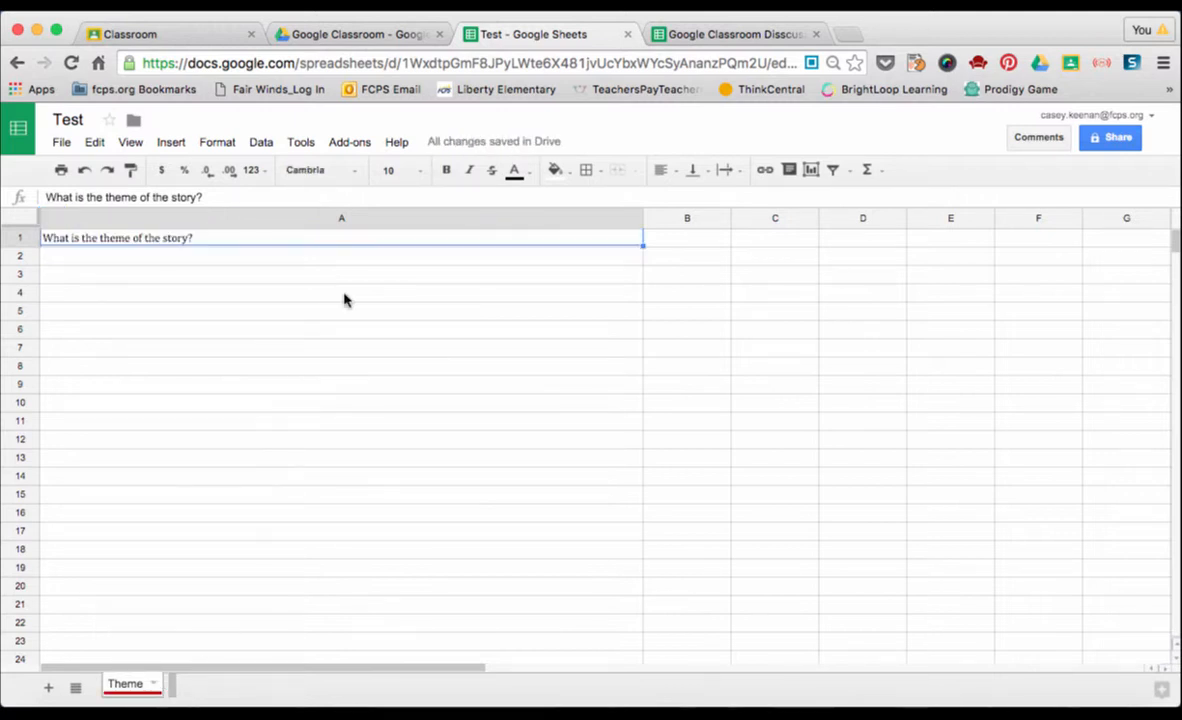
mouse_move(330, 248)
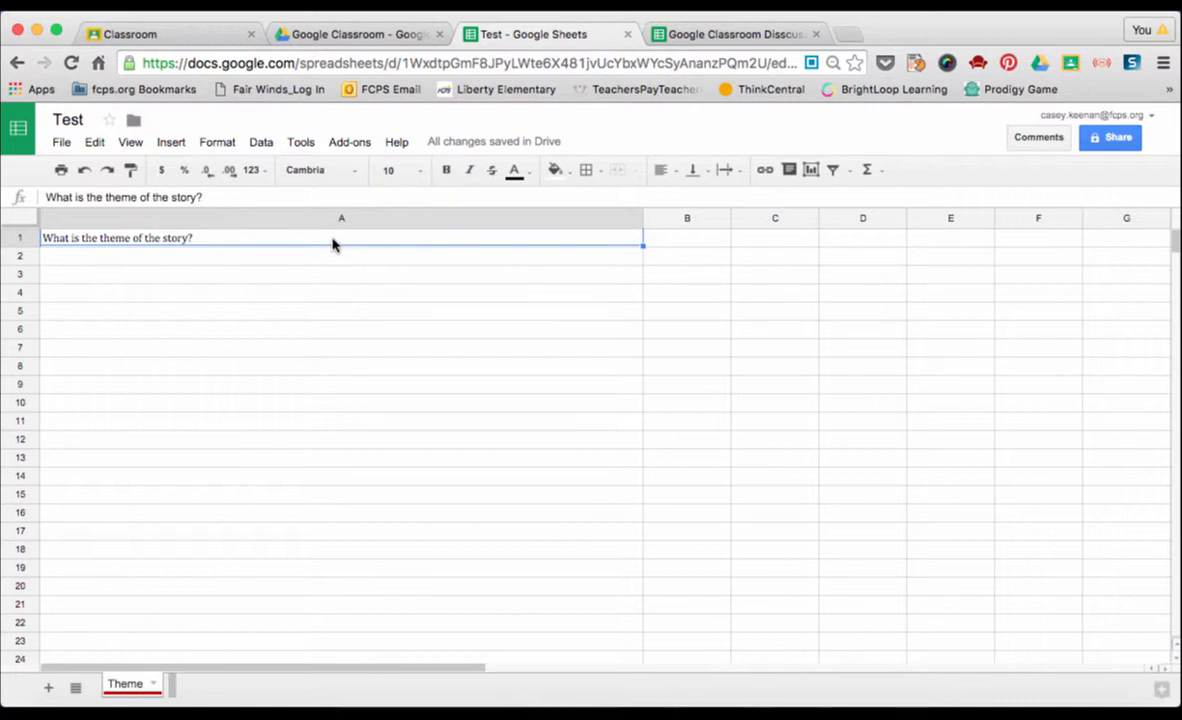
- Set A1 to bold Comic Sans MS at size 14 and centre it horizontally
left_click(318, 168)
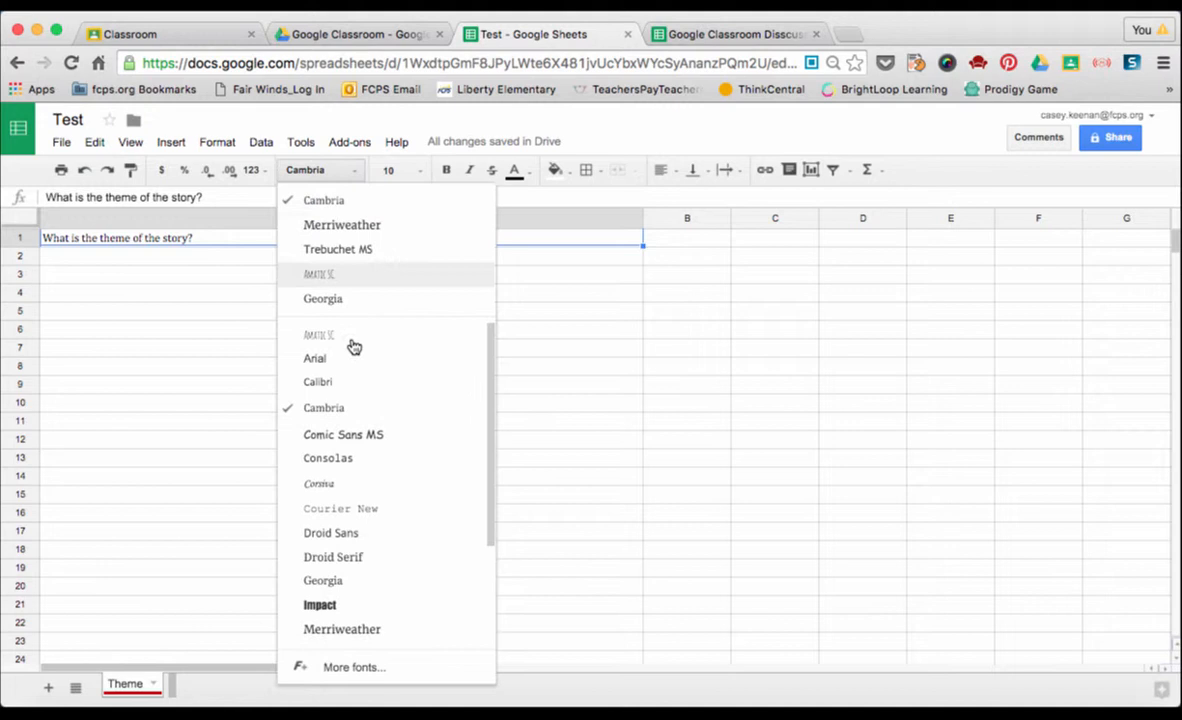
left_click(344, 434)
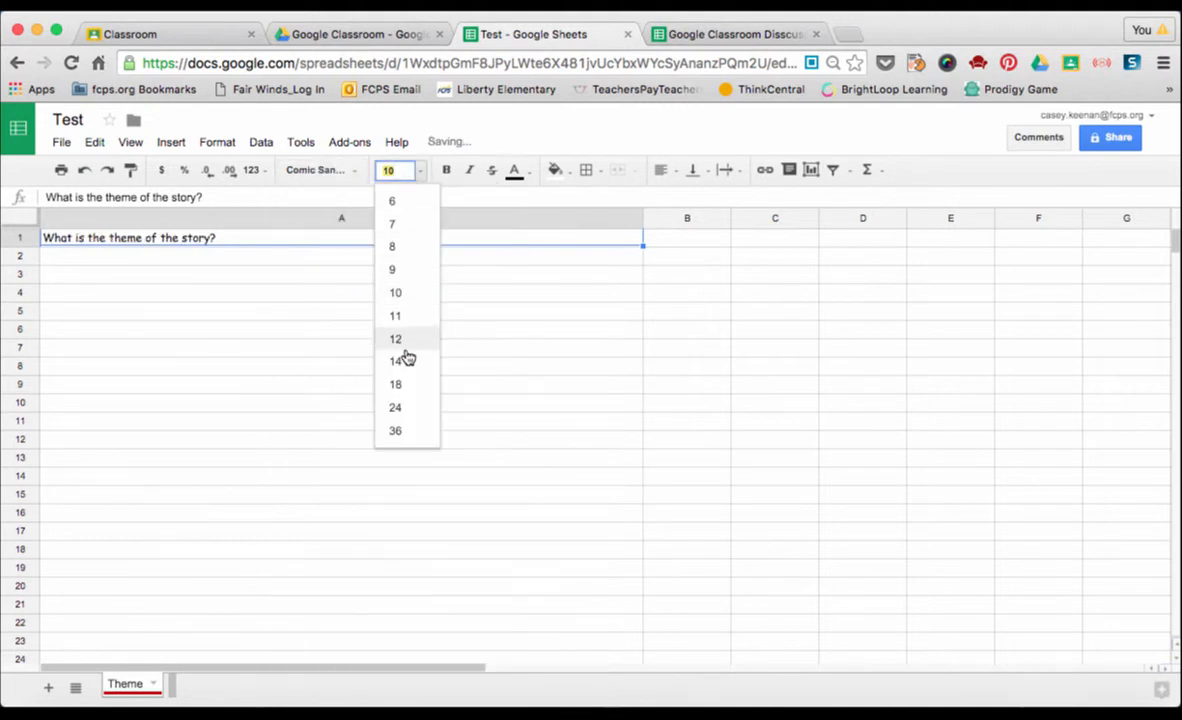
left_click(396, 360)
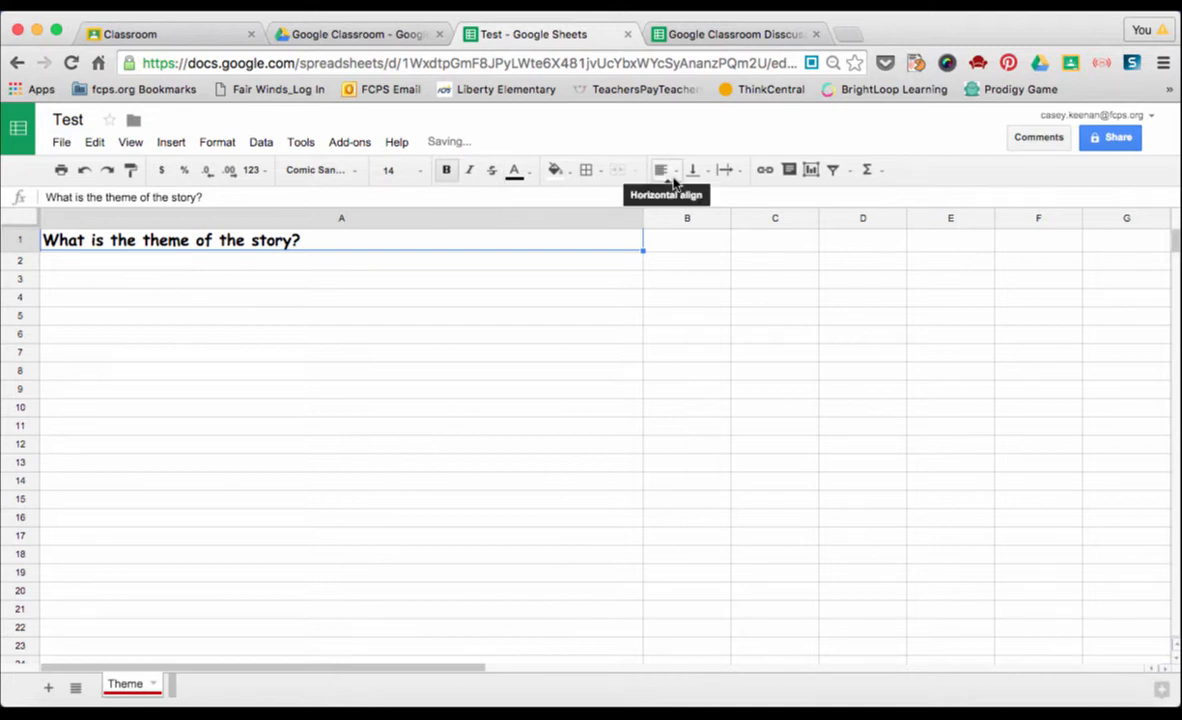
left_click(660, 168)
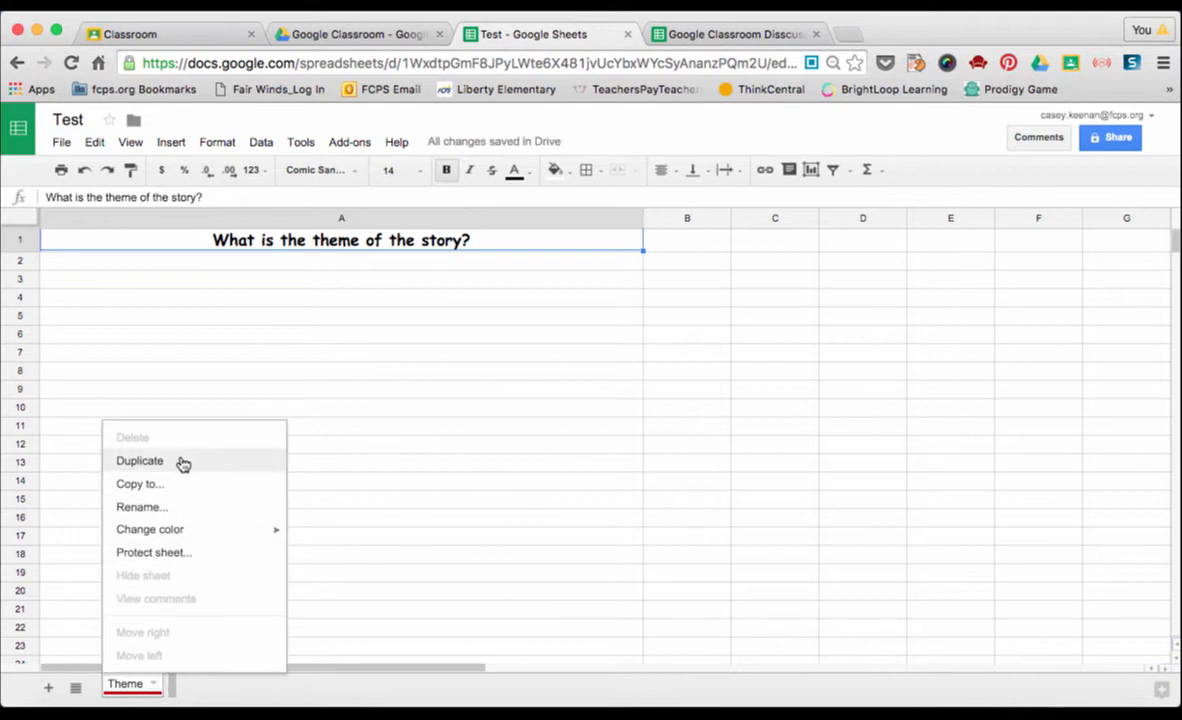
- Duplicate the Theme sheet, rename the copy 'Setting' and colour its tab blue
left_click(140, 460)
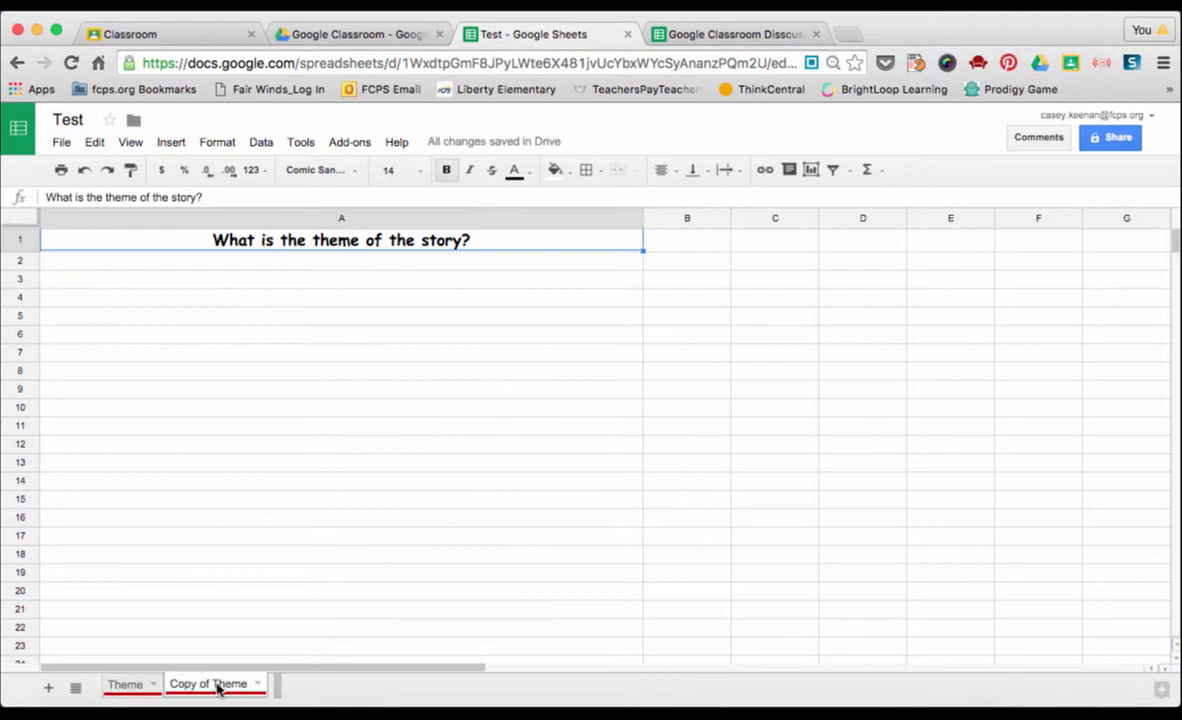
right_click(208, 684)
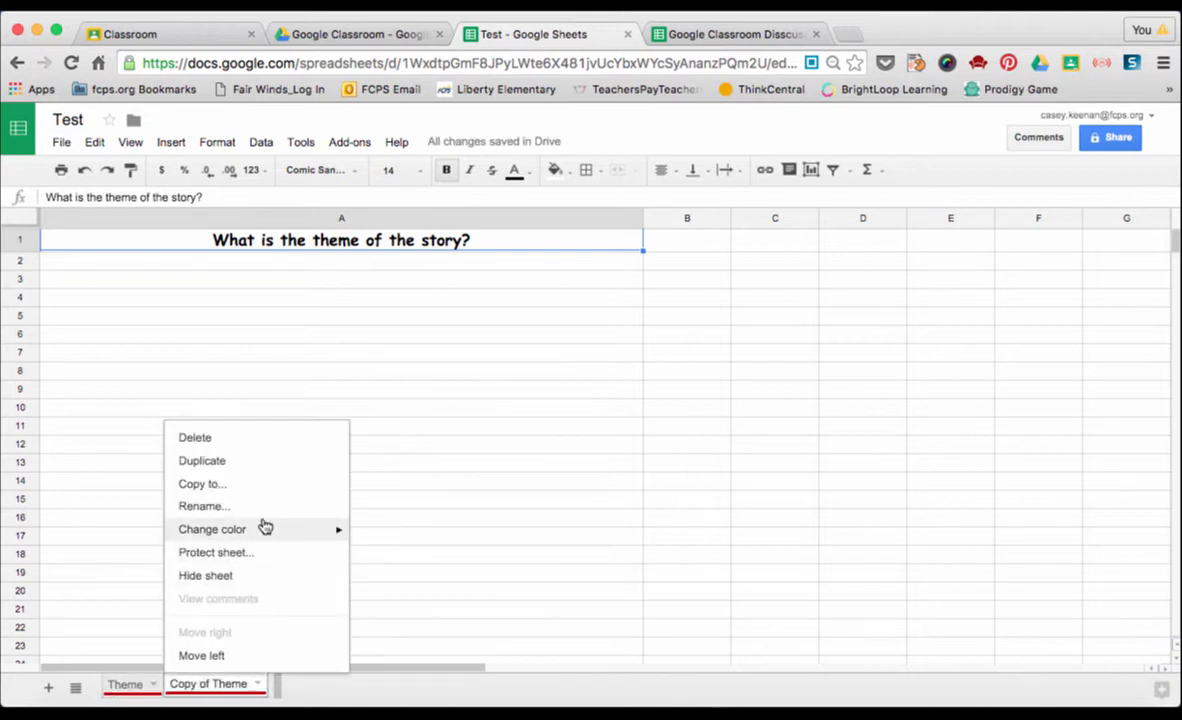
left_click(204, 506)
type("Setting")
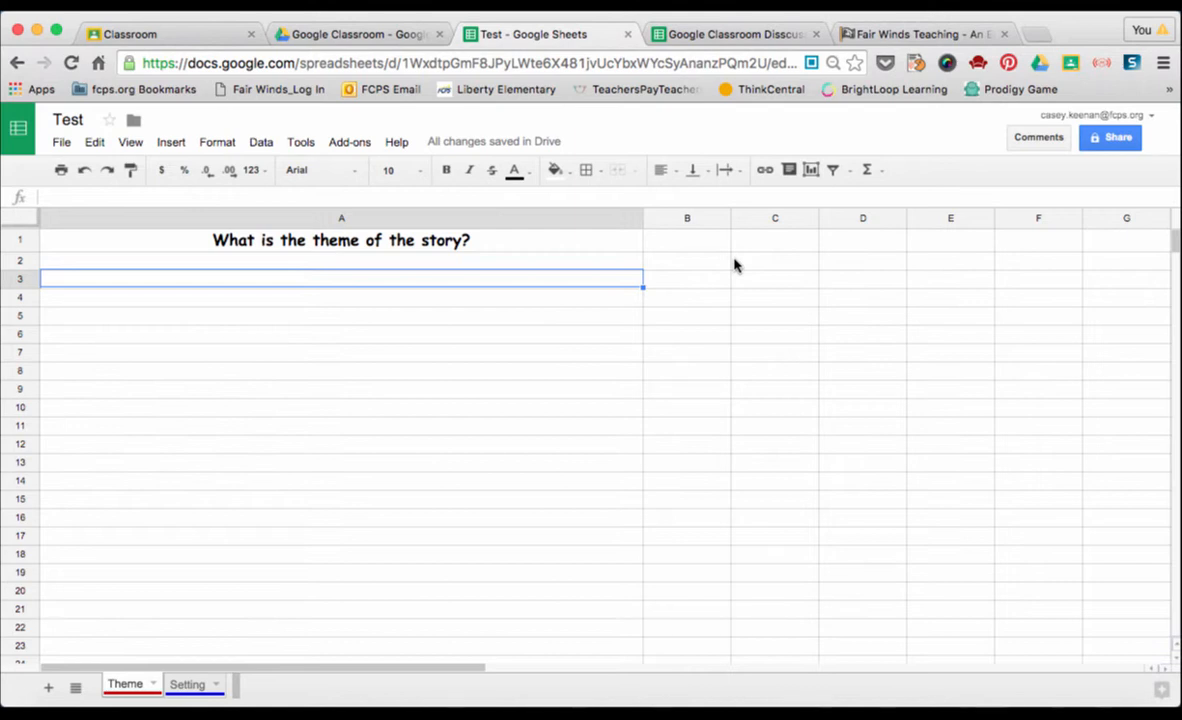
mouse_move(490, 452)
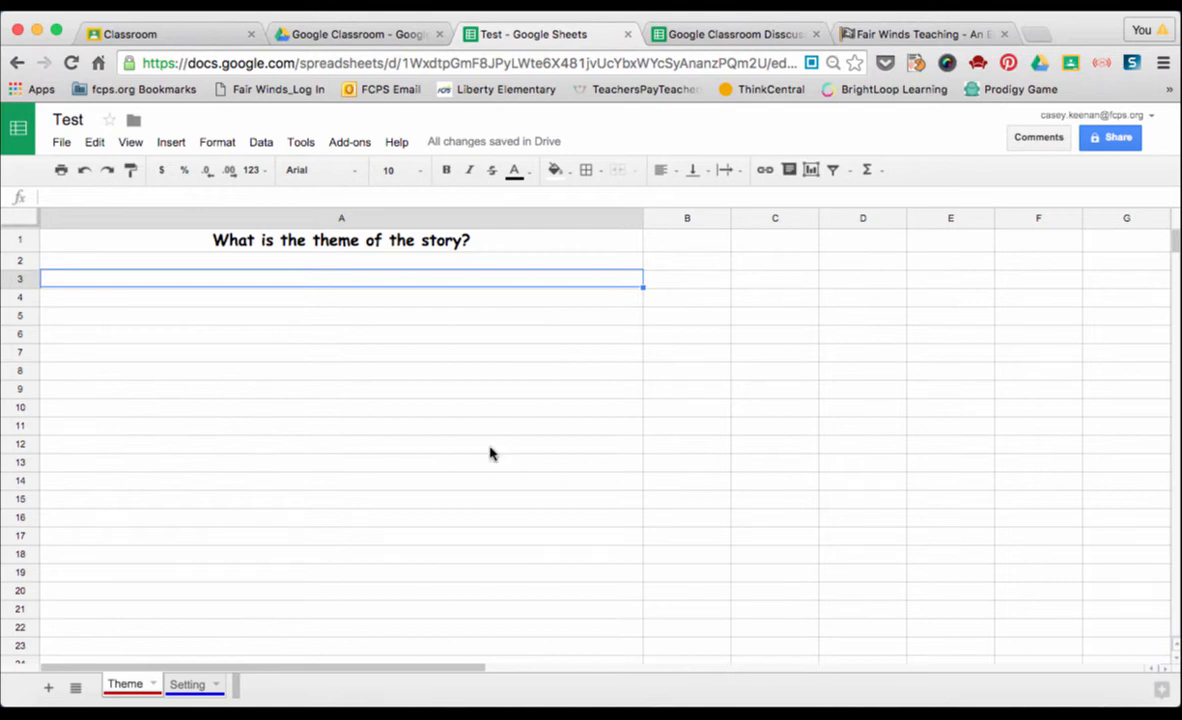
mouse_move(370, 546)
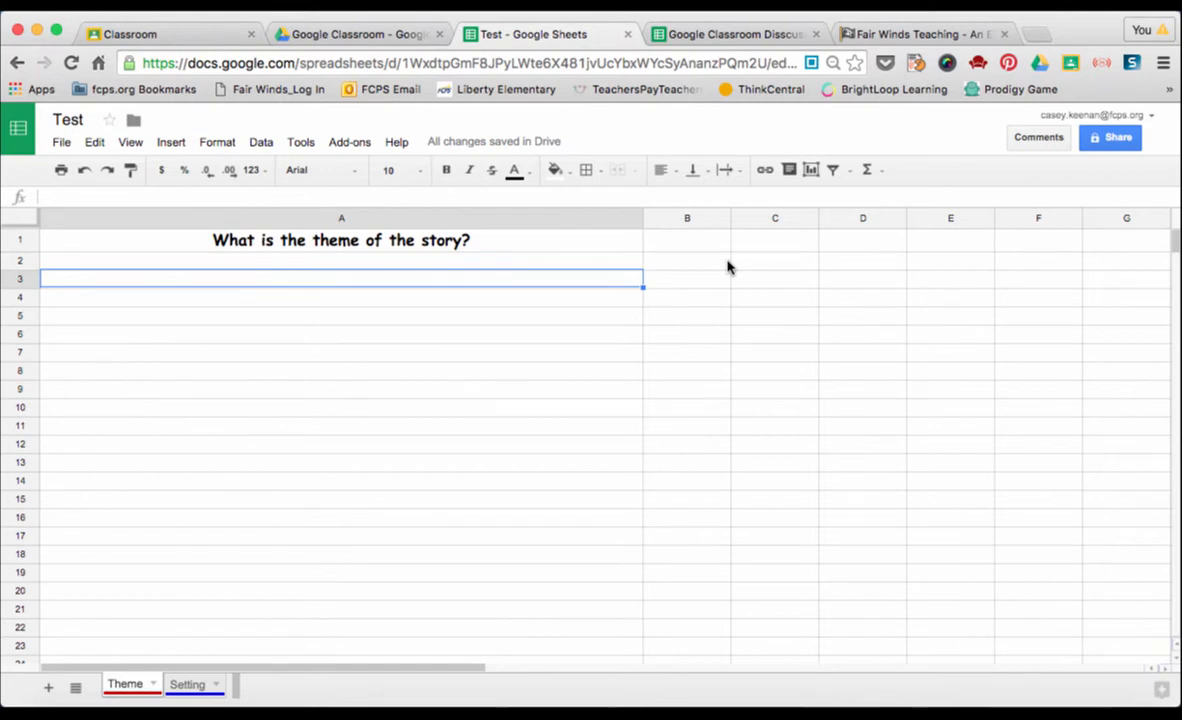
mouse_move(732, 248)
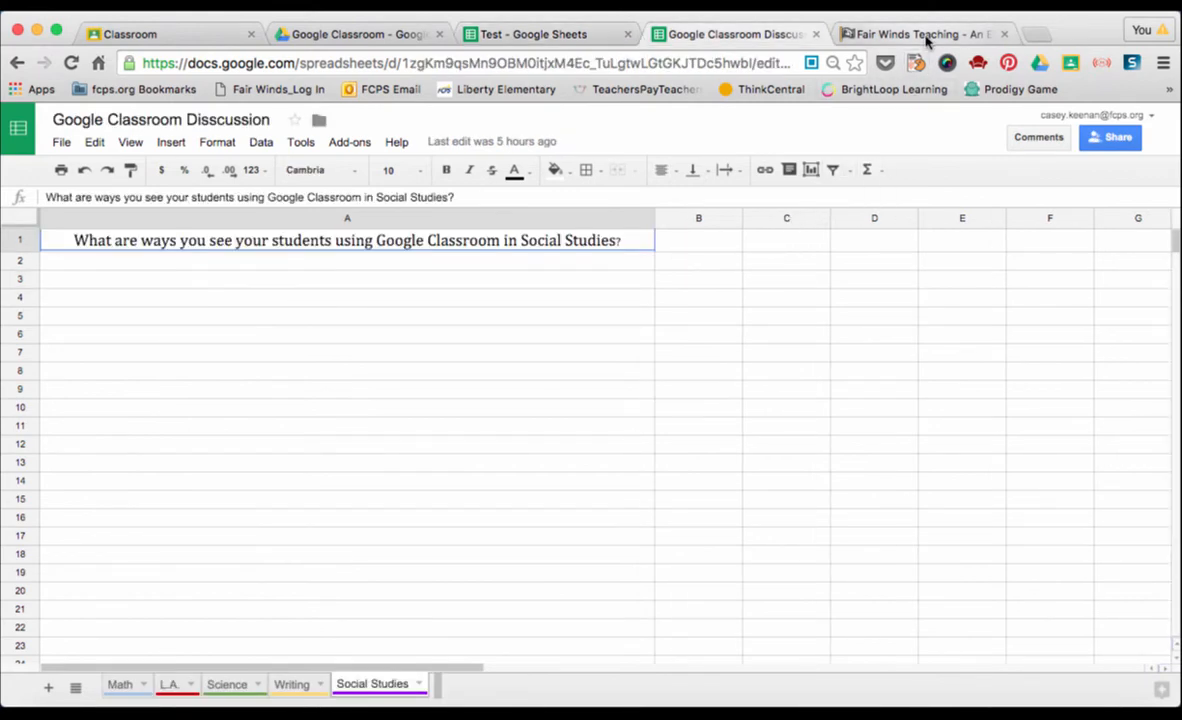
- Switch to the Fair Winds Teaching blog browser tab
left_click(916, 32)
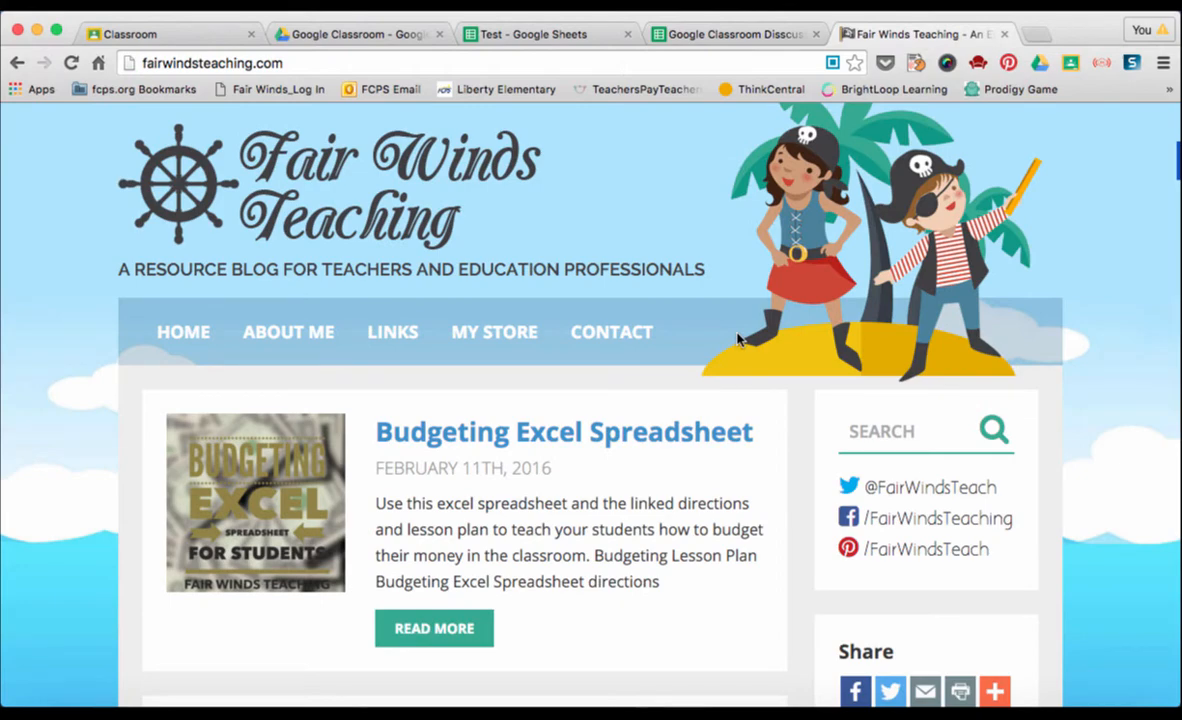